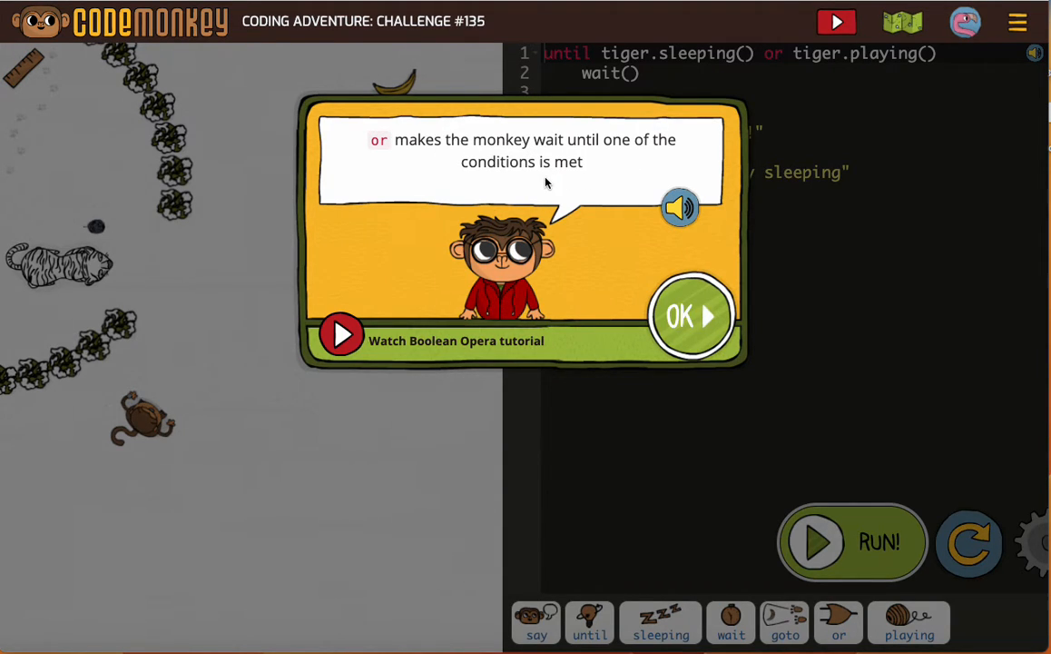
mouse_move(367, 288)
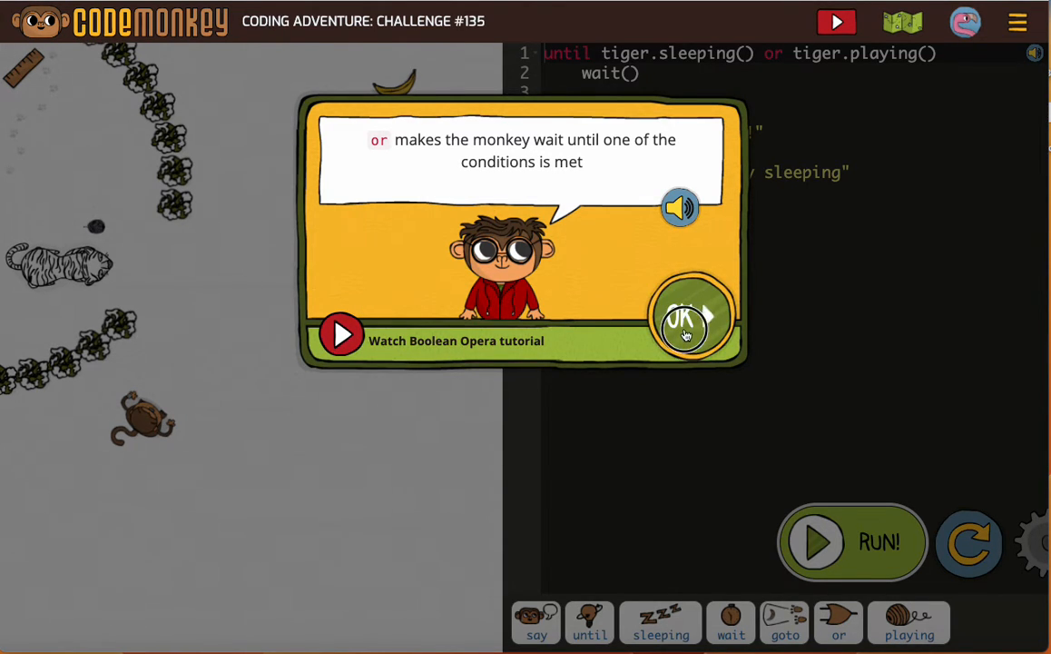
- Dismiss the 'or' operator hint and add a final 'monkey.goto banana' line
left_click(688, 320)
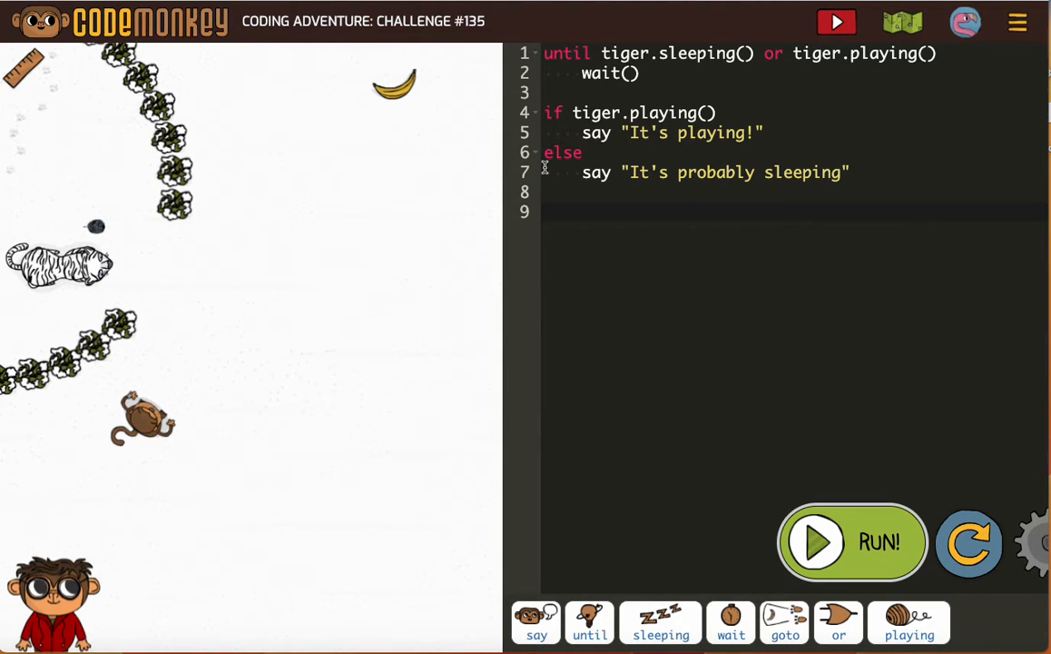
mouse_move(743, 223)
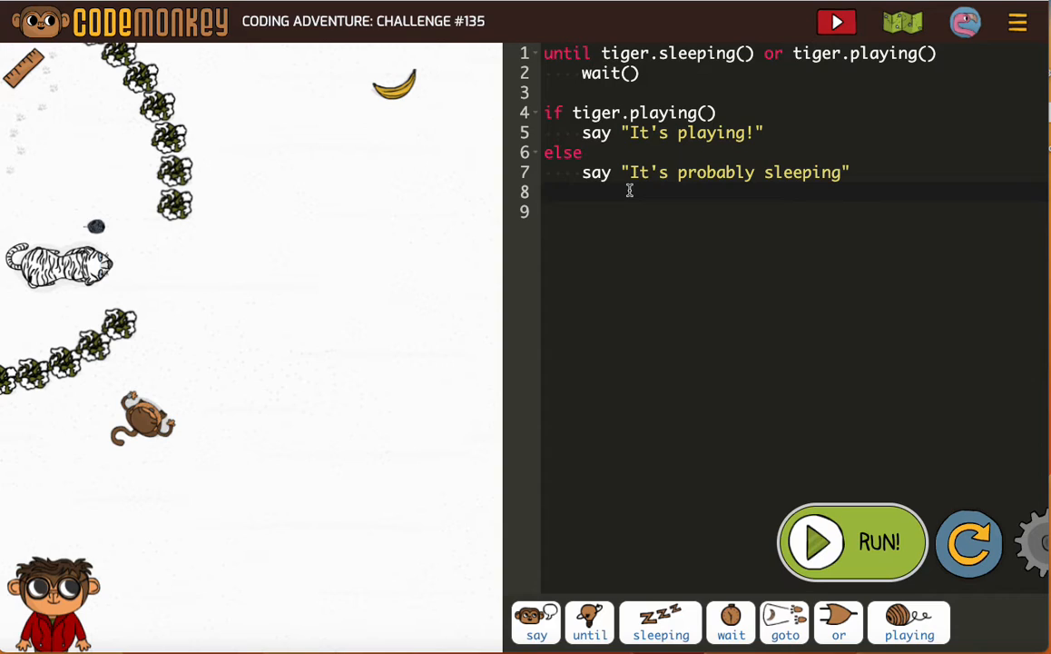
mouse_move(589, 623)
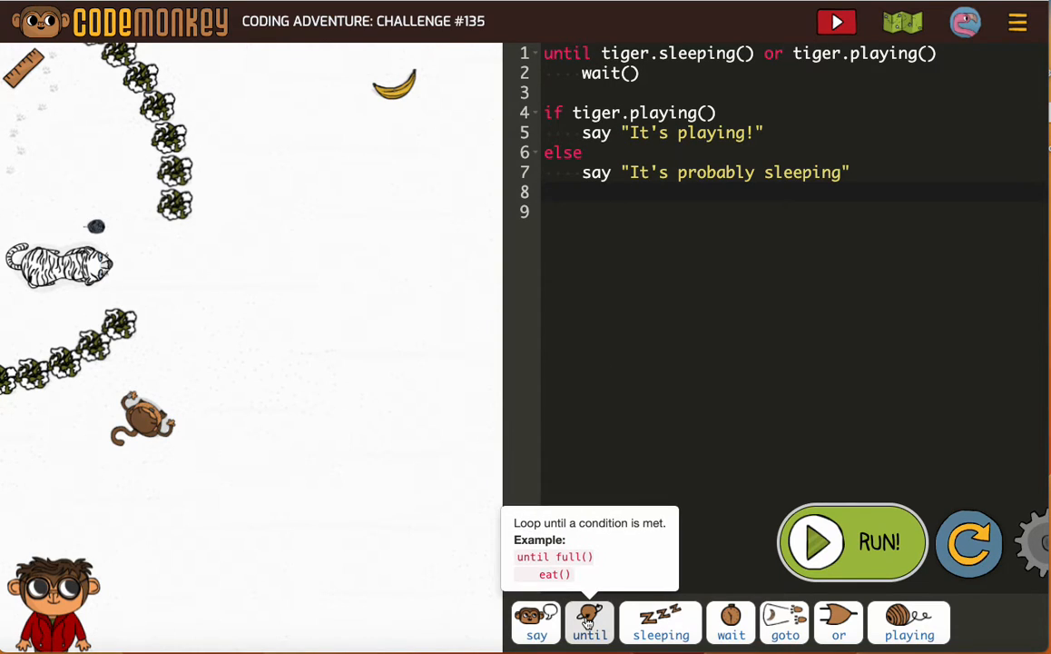
type("monkey")
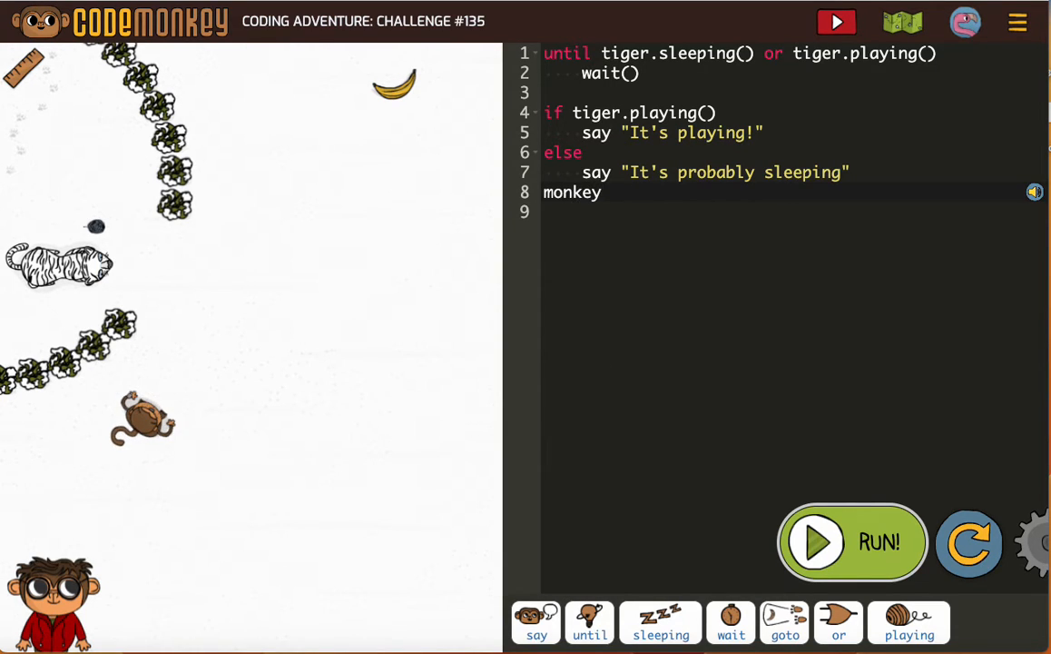
type(".goto")
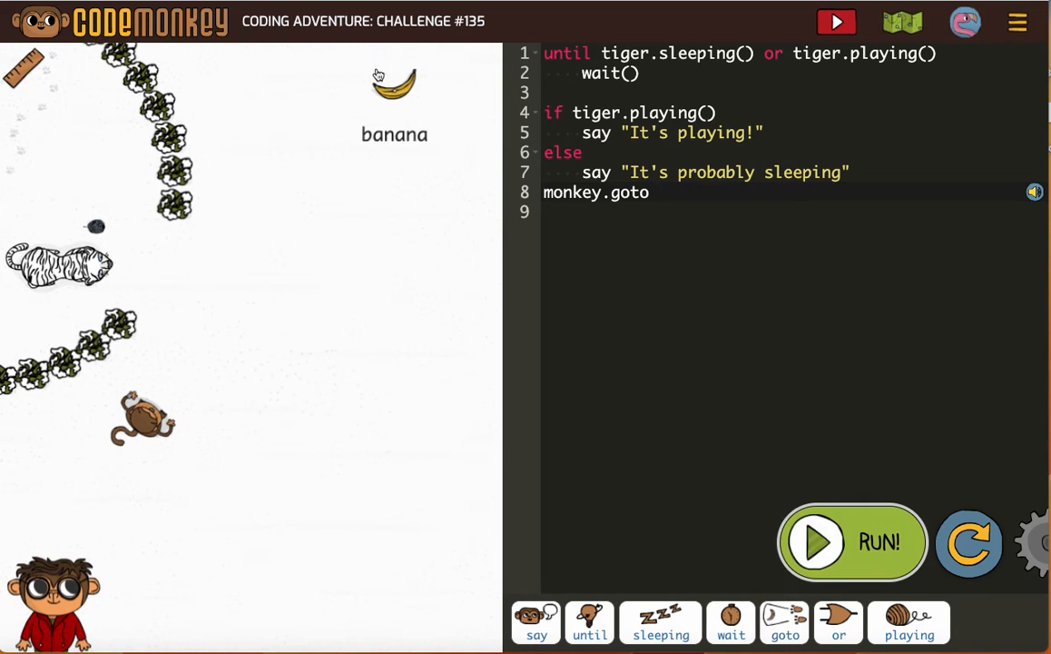
type("banana")
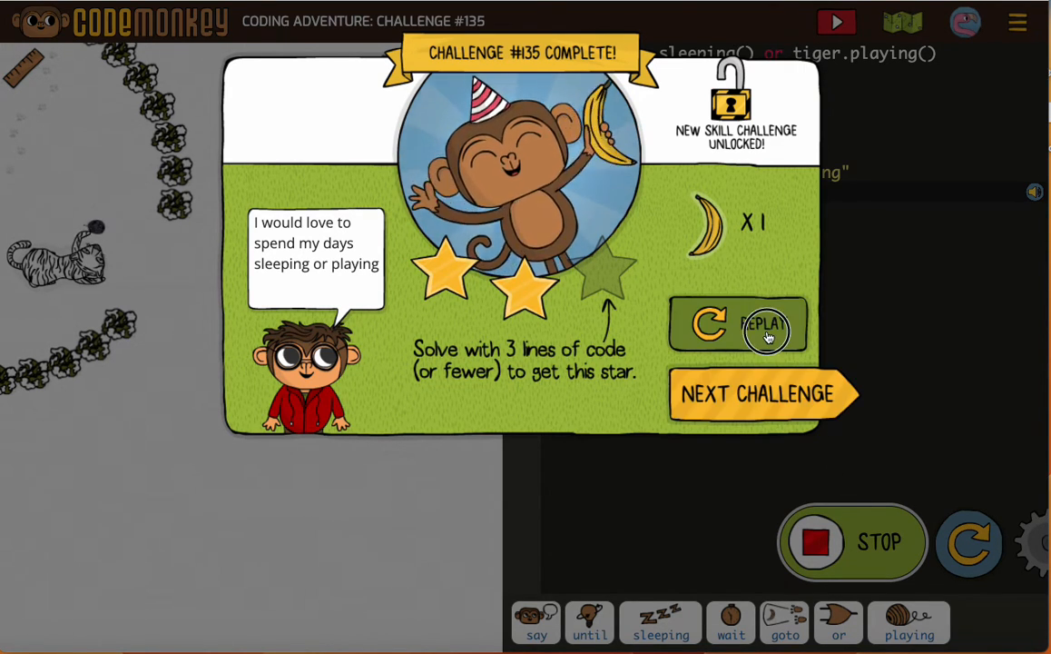
- Replay the challenge, remove the blank line before the goto, and run the three-line program
left_click(737, 324)
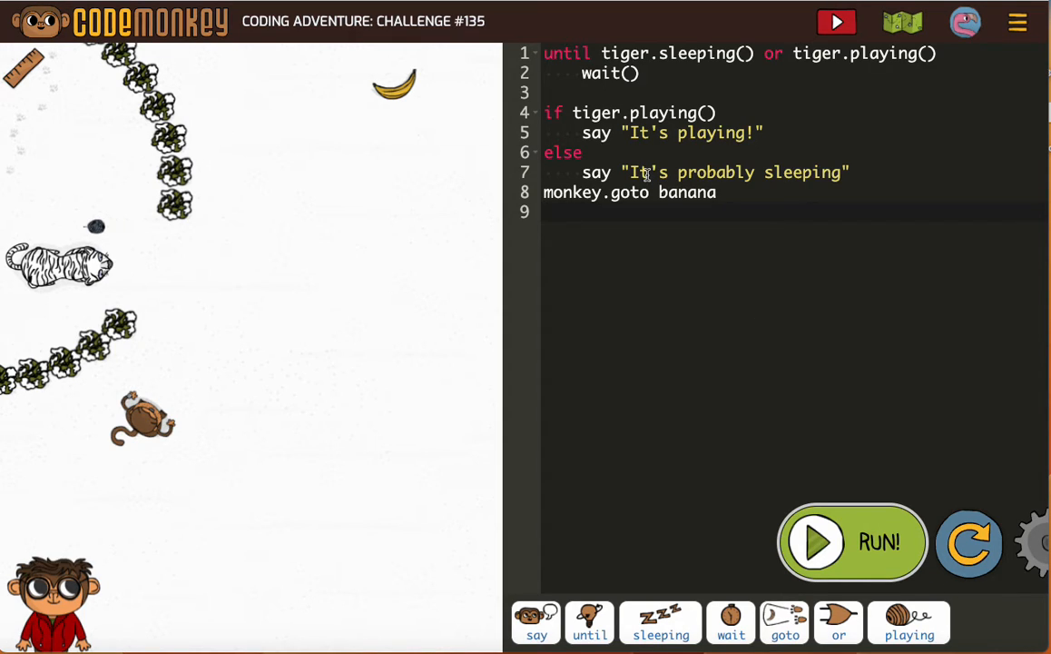
mouse_move(293, 426)
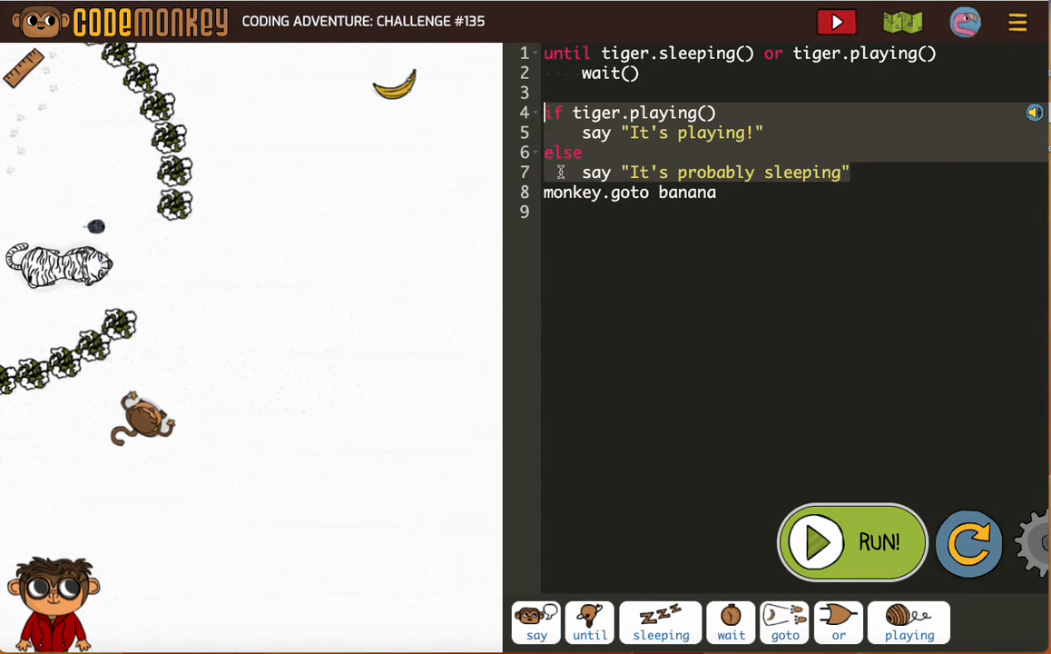
mouse_move(561, 191)
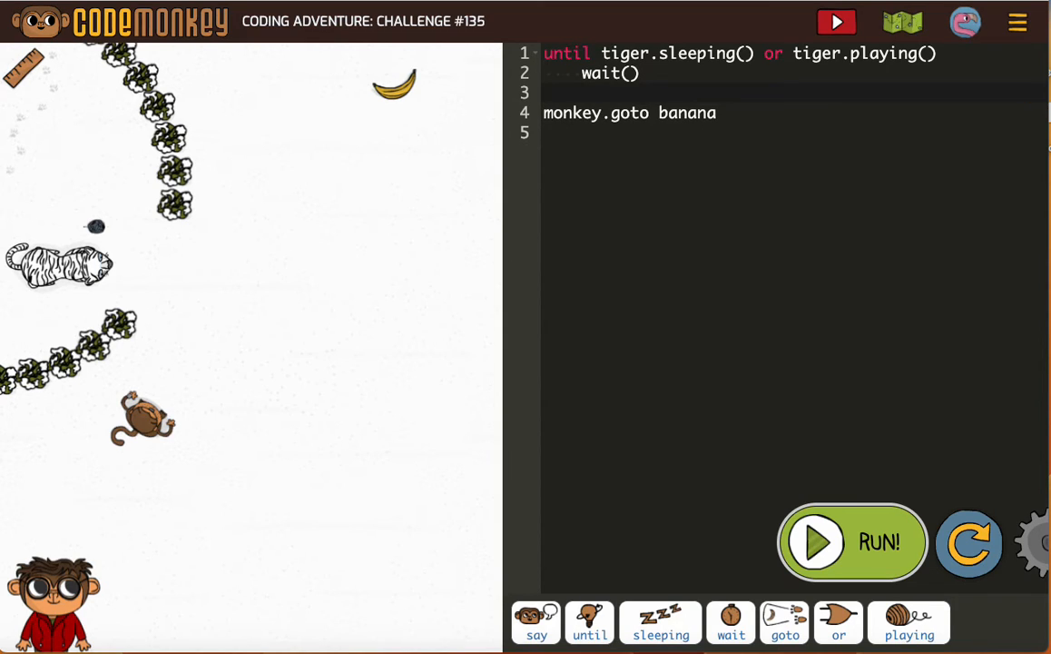
key("Backspace")
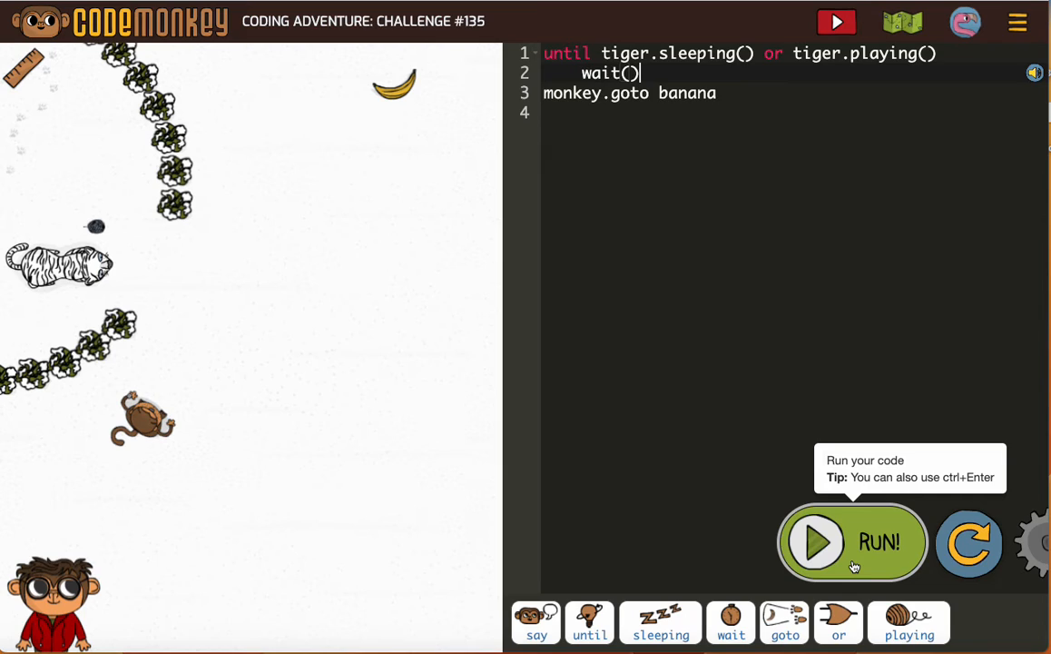
left_click(852, 542)
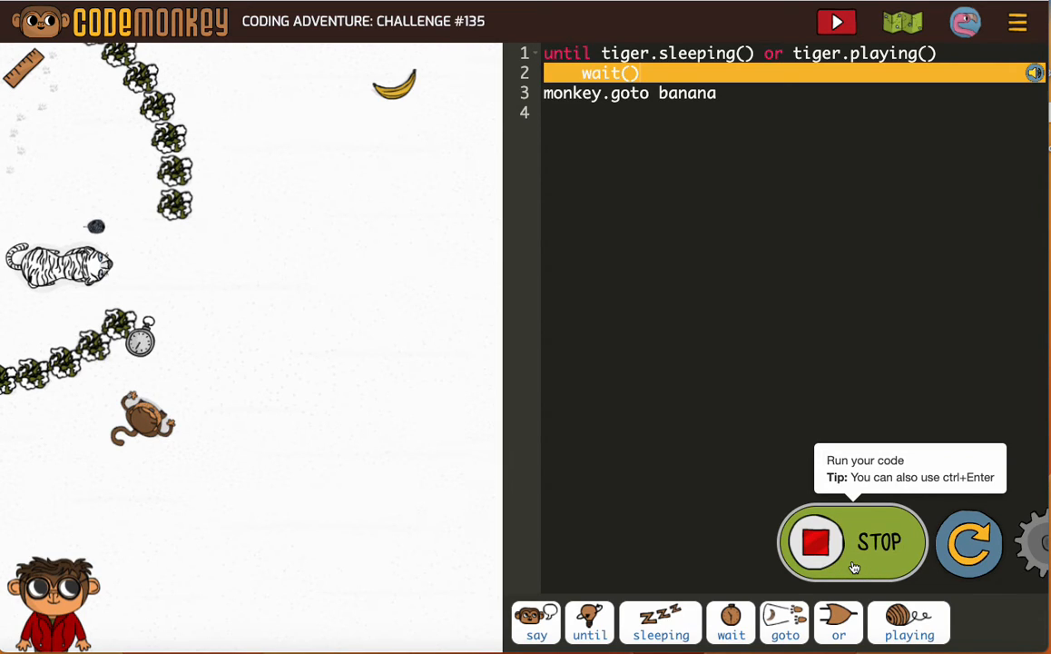